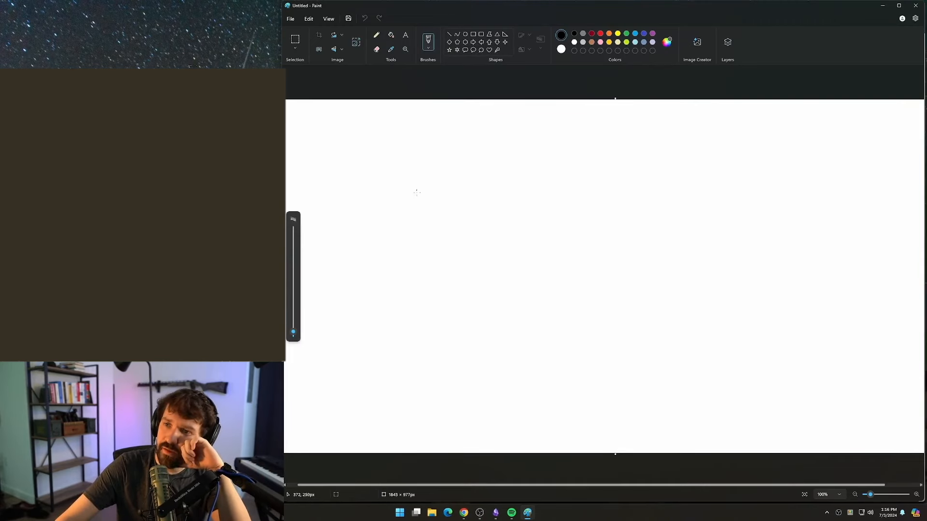
# Draw a tall black rectangle outline in the middle of the blank Paint canvas
pyautogui.moveTo(417, 192); pyautogui.dragTo(405, 175)
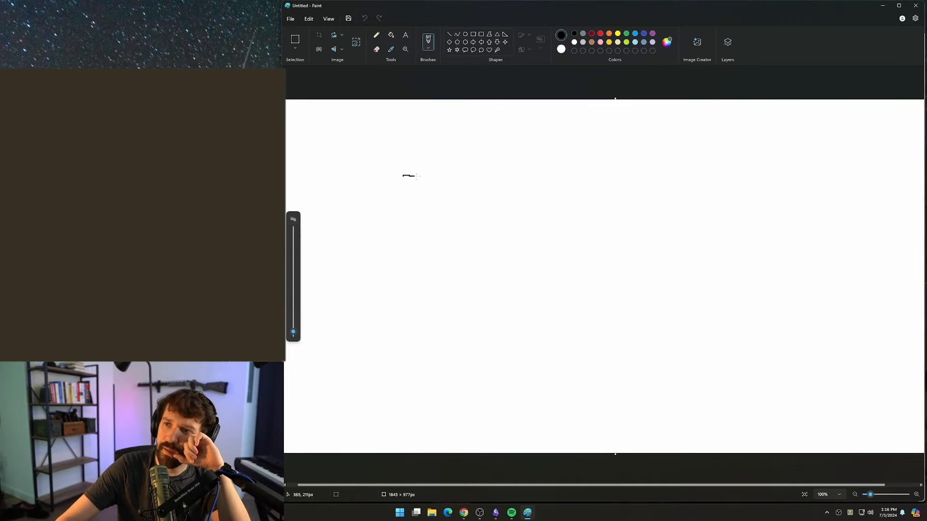
pyautogui.moveTo(401, 176); pyautogui.dragTo(517, 331)
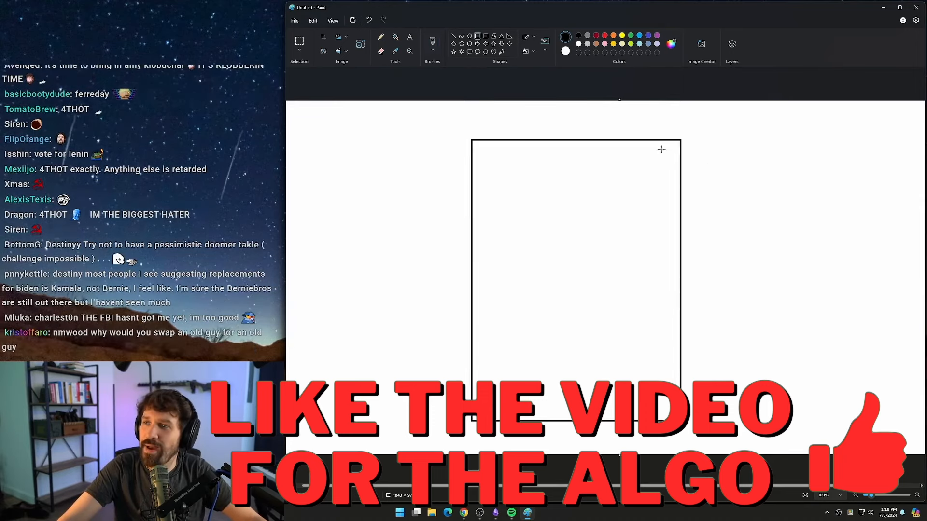
# Mark off a narrow strip on the rectangle's right side and bucket-fill the left part dark red
pyautogui.moveTo(661, 148); pyautogui.dragTo(678, 420)
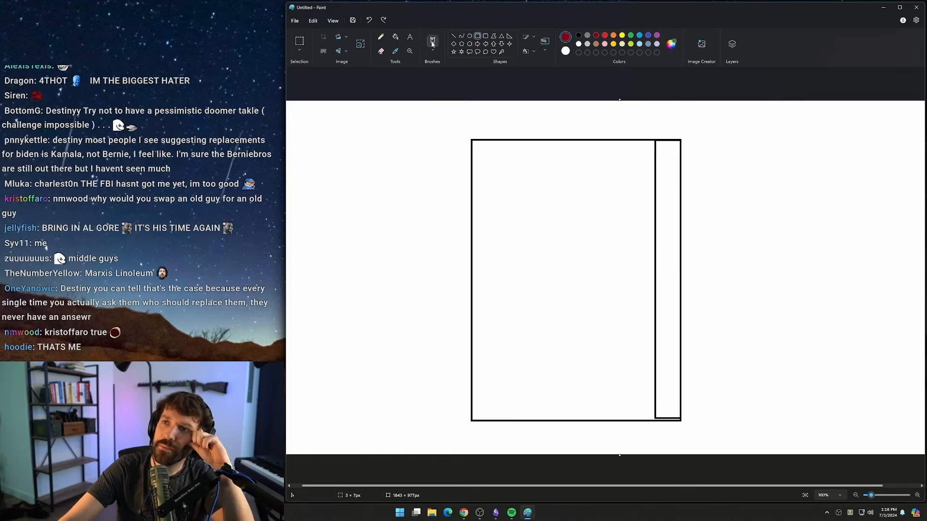
pyautogui.click(562, 256)
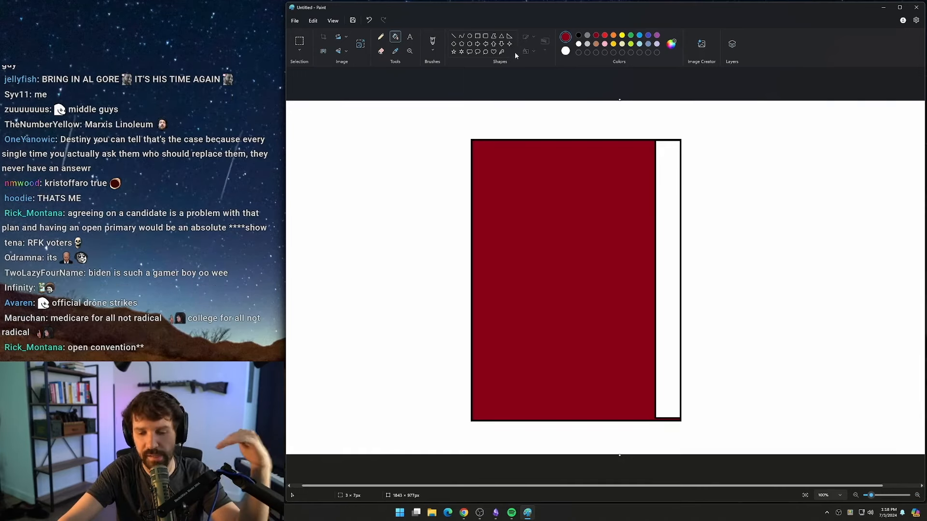
pyautogui.moveTo(525, 77)
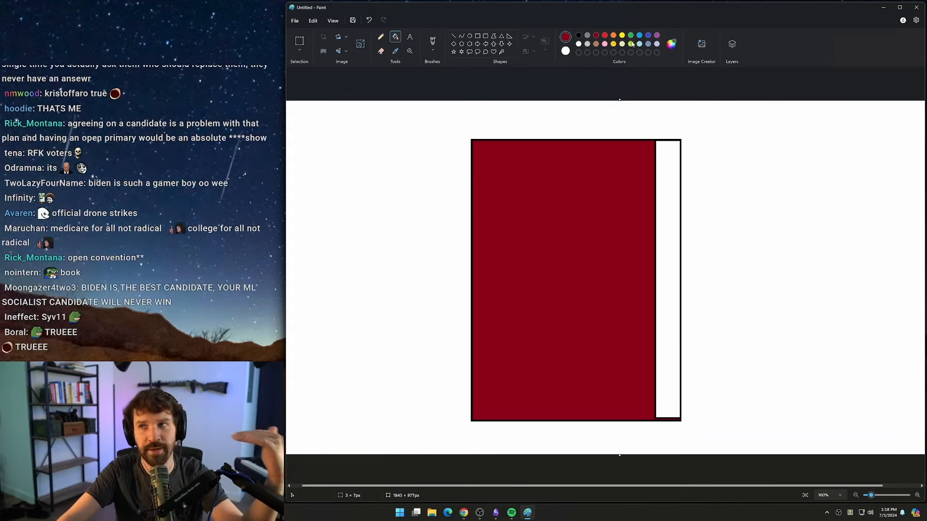
# Fill the narrow right strip green and pick a brighter red for the large left section
pyautogui.click(655, 186)
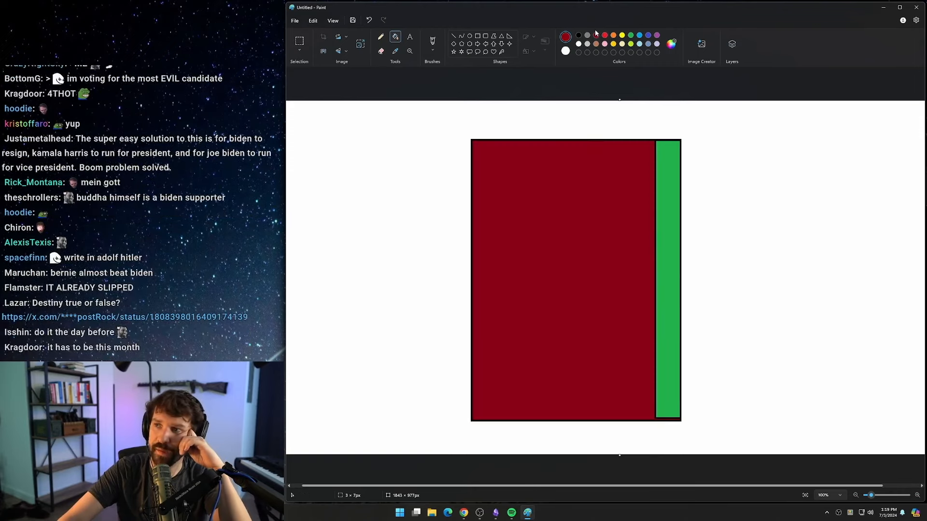
pyautogui.click(596, 38)
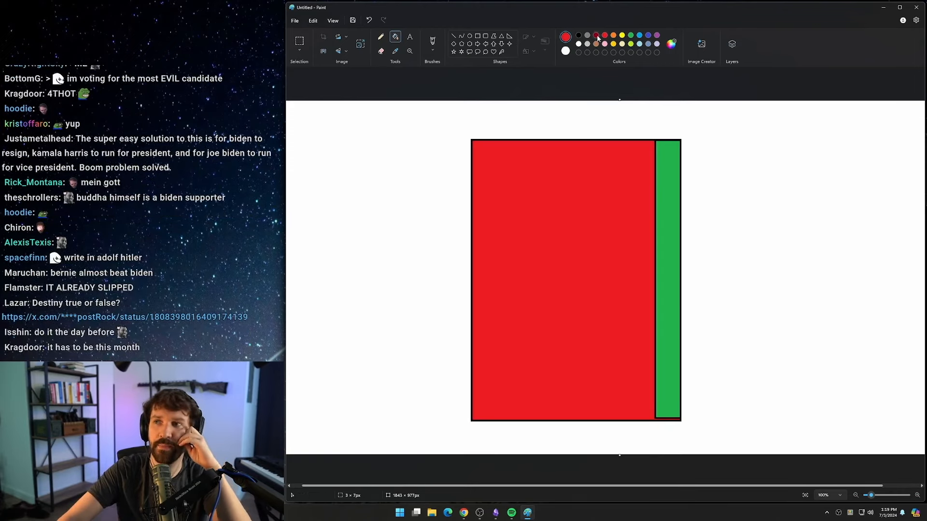
pyautogui.click(544, 379)
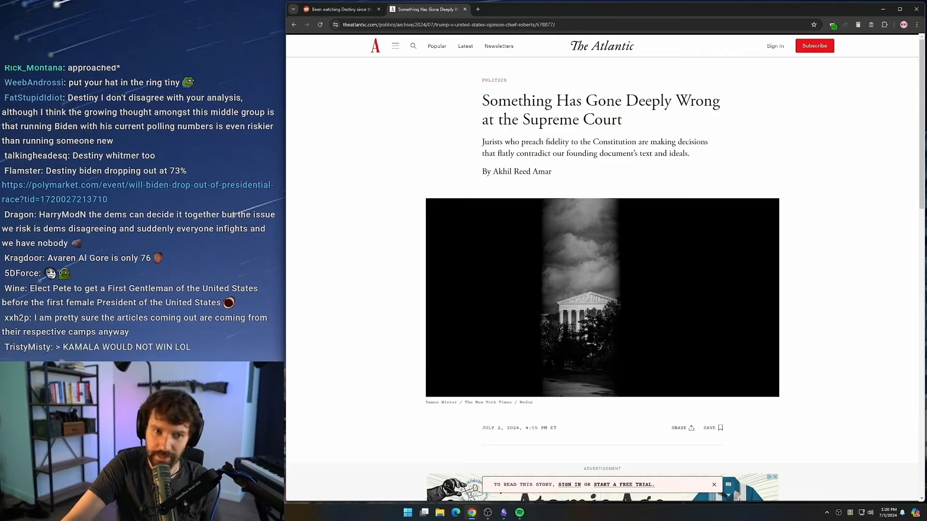
pyautogui.scroll(-3)
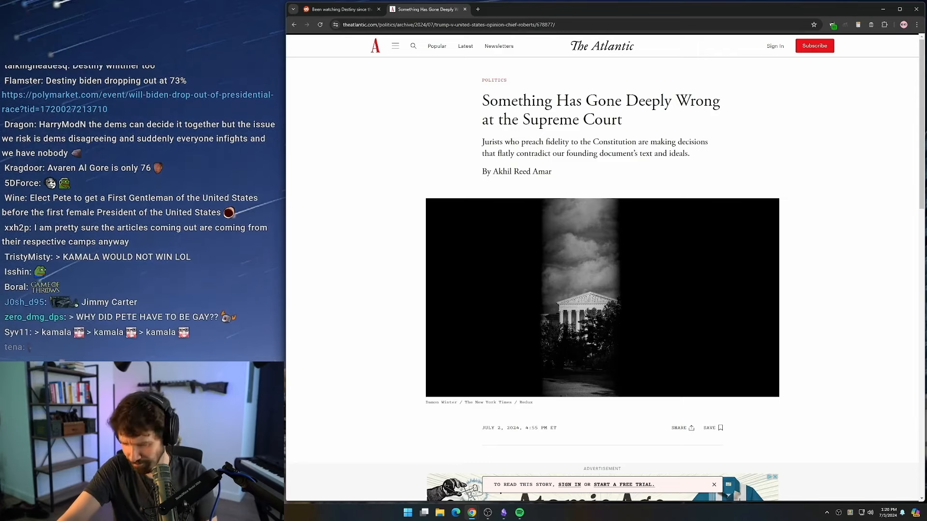
pyautogui.scroll(-3)
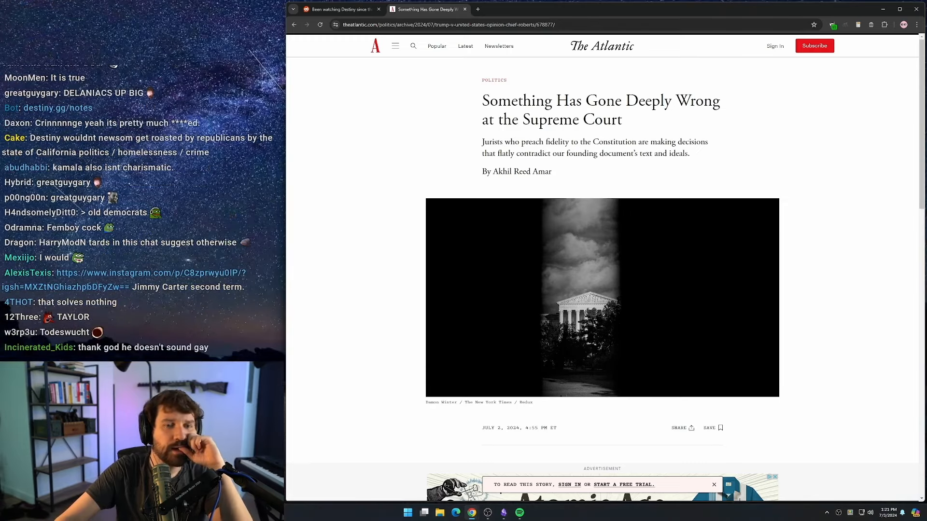
pyautogui.scroll(-3)
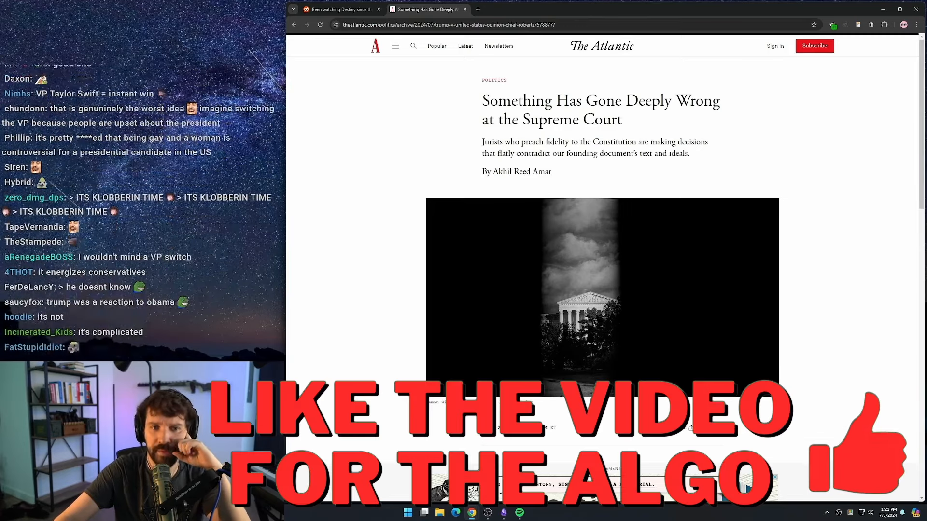
pyautogui.scroll(-3)
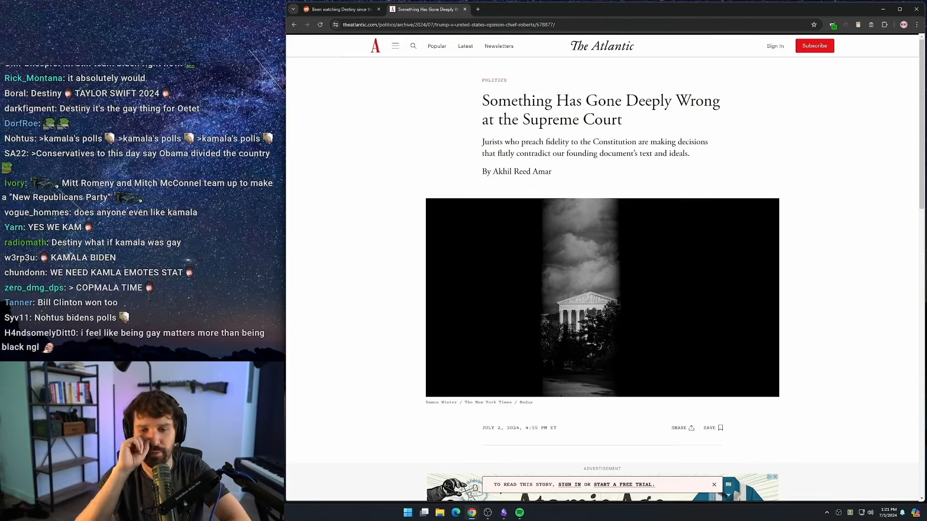
pyautogui.scroll(-3)
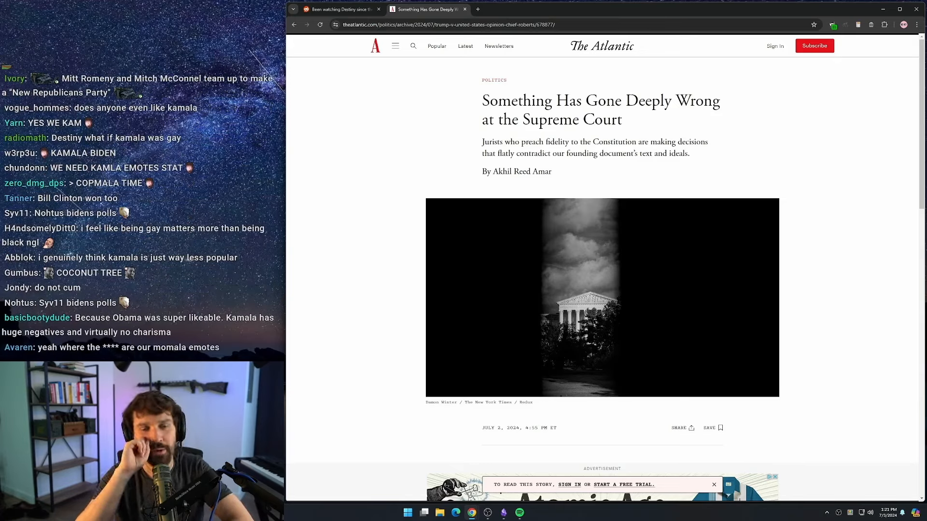
pyautogui.scroll(-3)
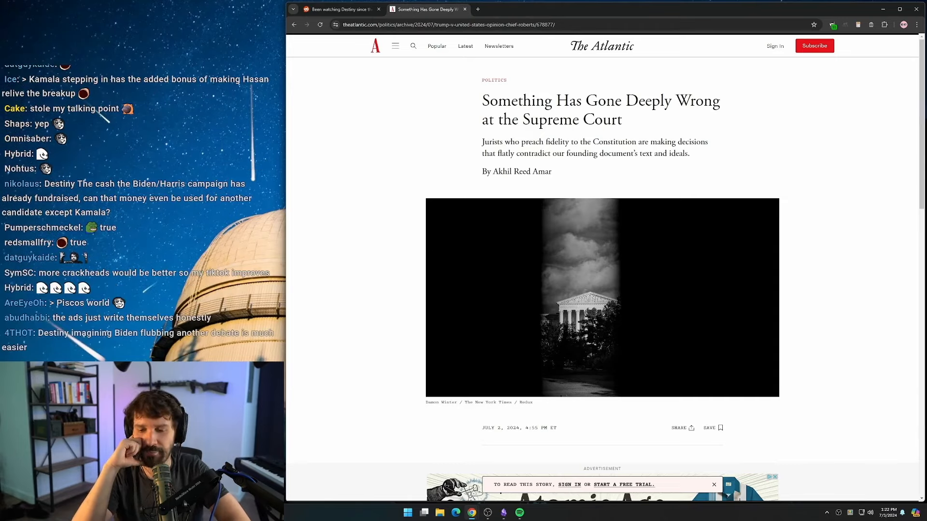
pyautogui.scroll(-3)
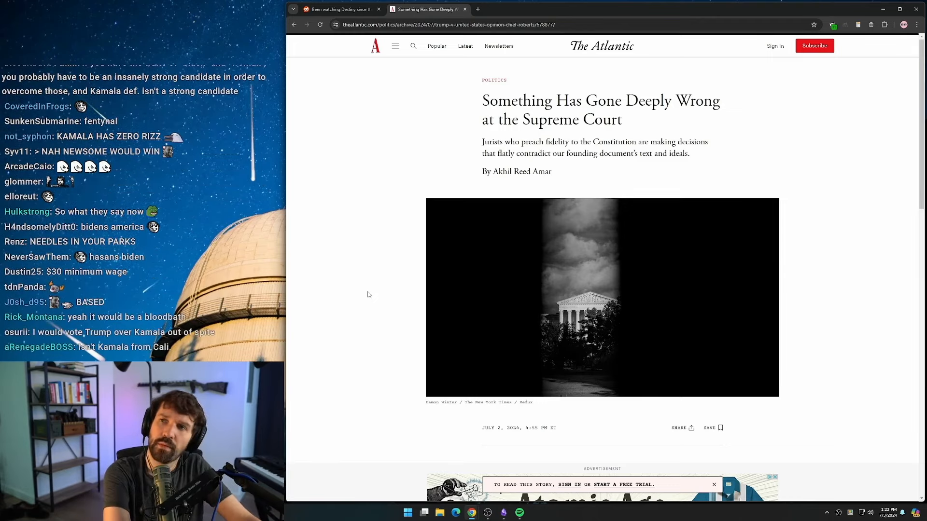
# Enter the search query 'IS LA which' into the new tab's omnibox
pyautogui.write('IS LA')
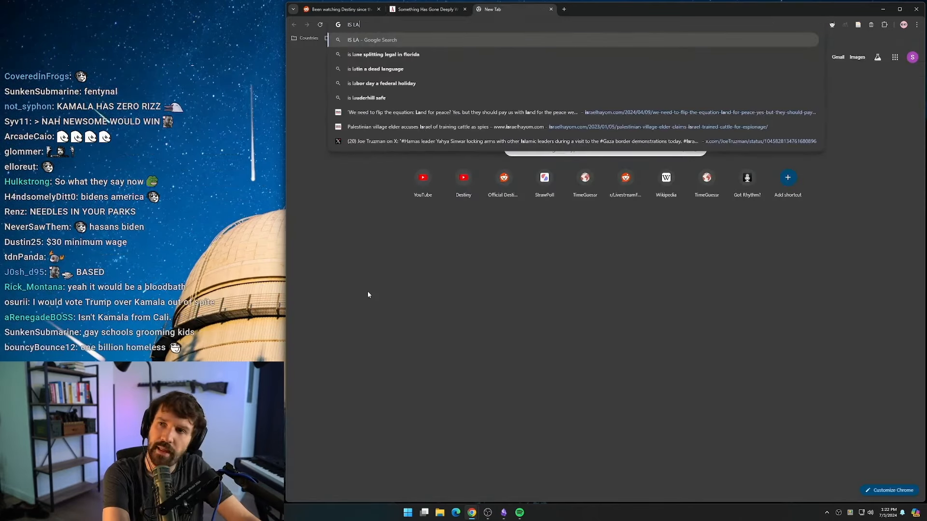
pyautogui.write('which')
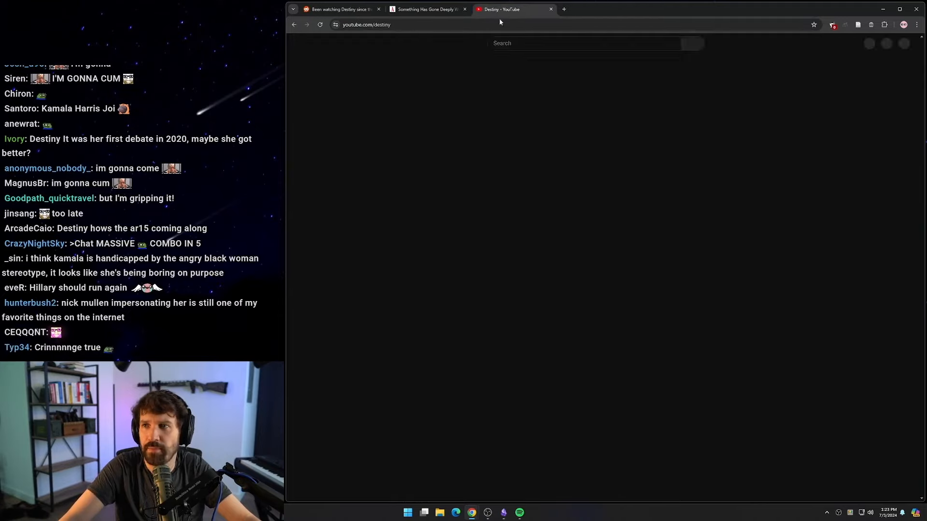
# Return to the Atlantic article tab, leaving the Destiny YouTube channel tab open
pyautogui.click(426, 9)
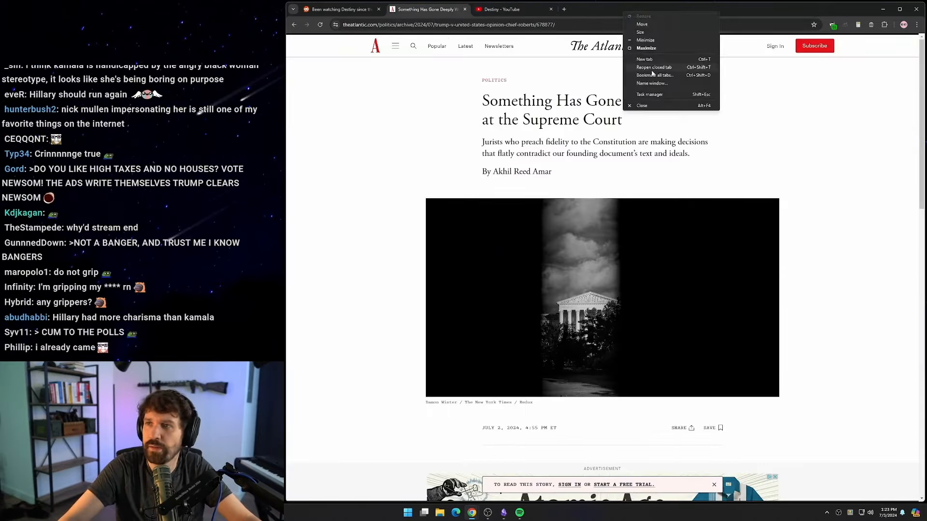
# Dismiss the window options and switch to the YouTube tab for the Kamala Harris search
pyautogui.click(431, 9)
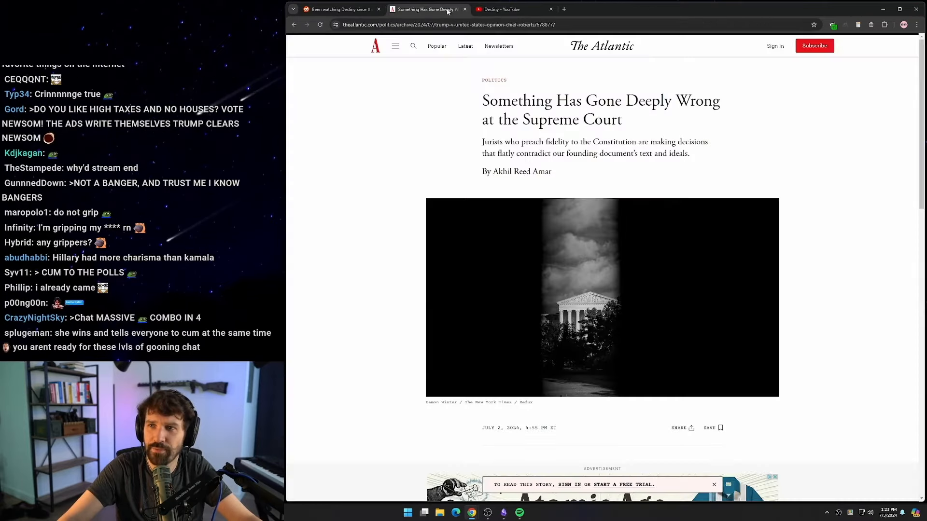
pyautogui.click(512, 8)
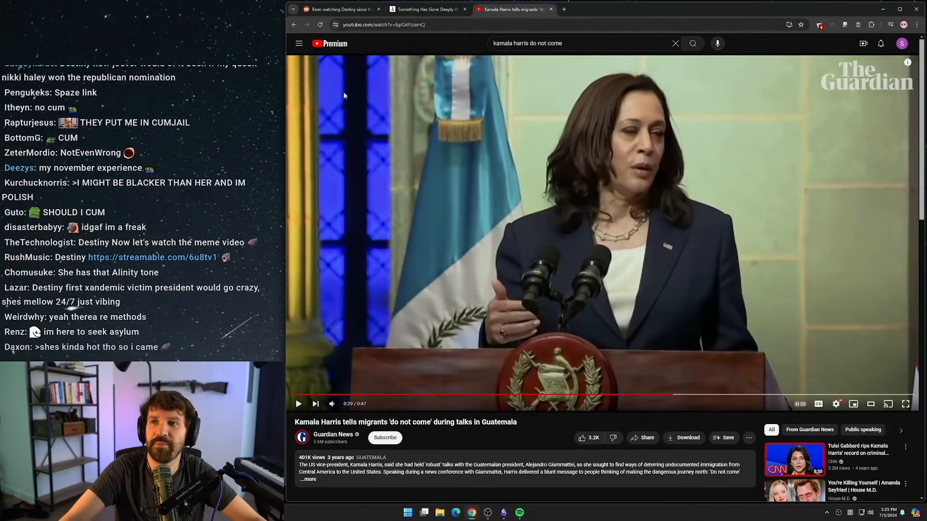
# Load the 'Got Rhythm? | Concert Hotels' page from the address bar and start the beat game
pyautogui.click(382, 24)
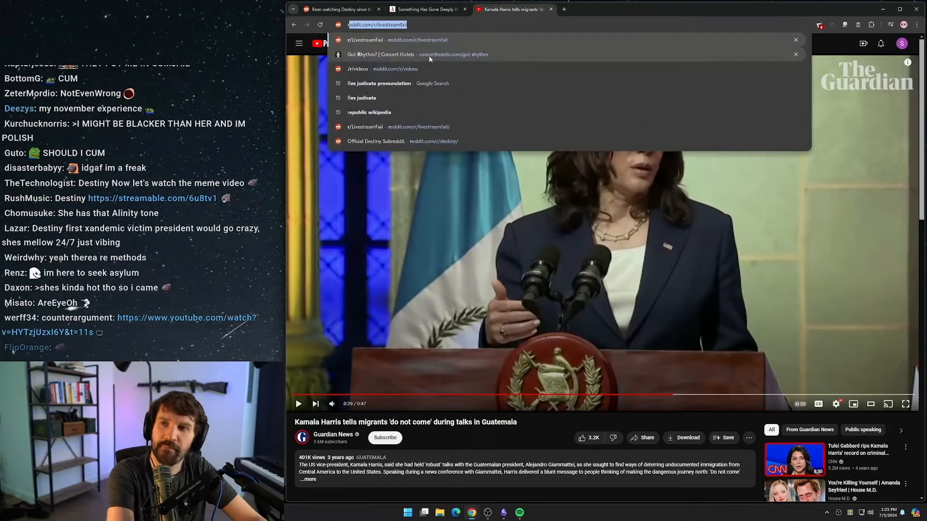
pyautogui.click(417, 54)
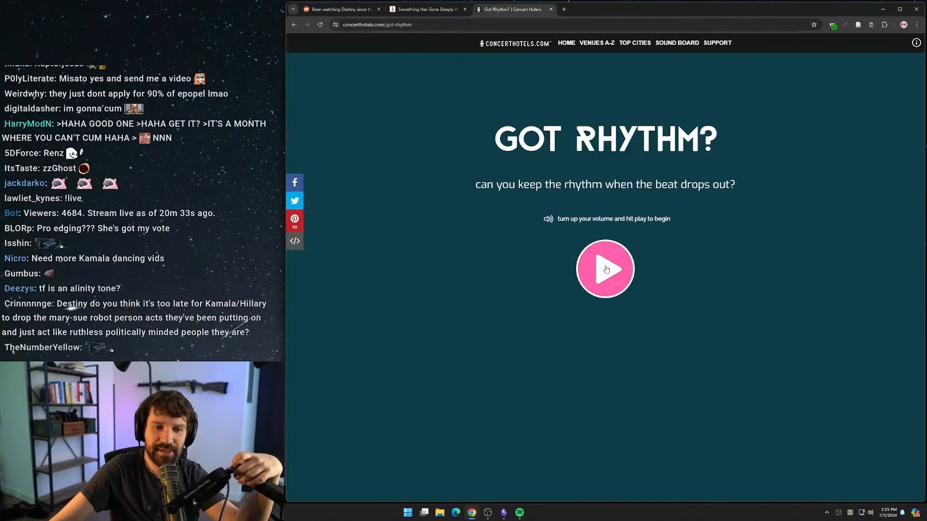
pyautogui.click(605, 269)
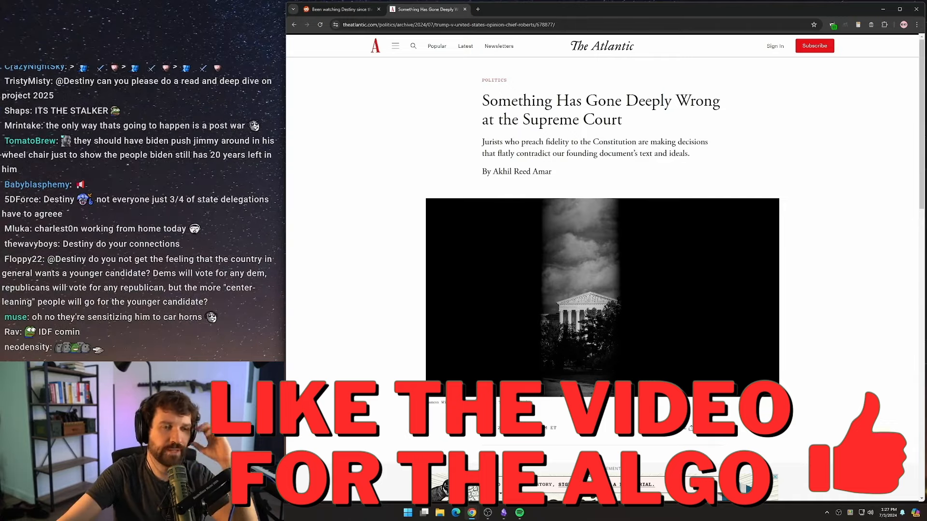
pyautogui.scroll(-3)
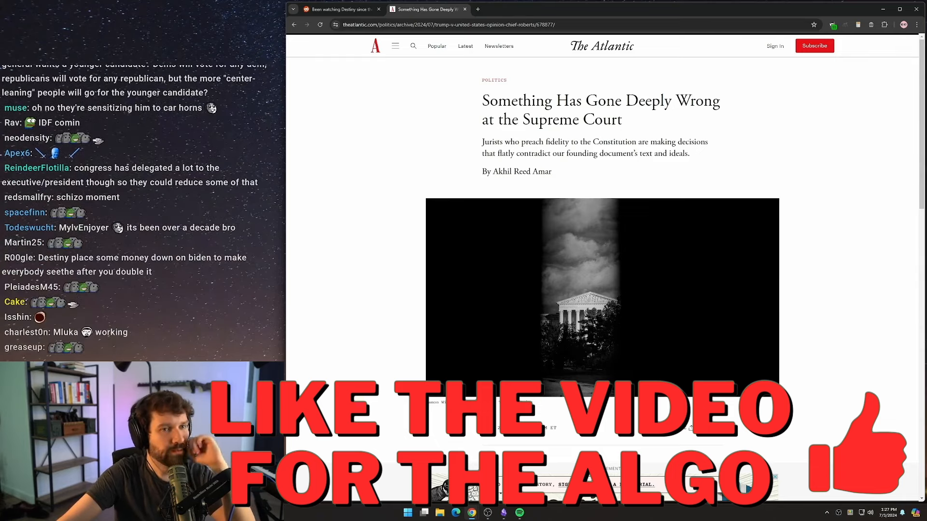
pyautogui.scroll(-3)
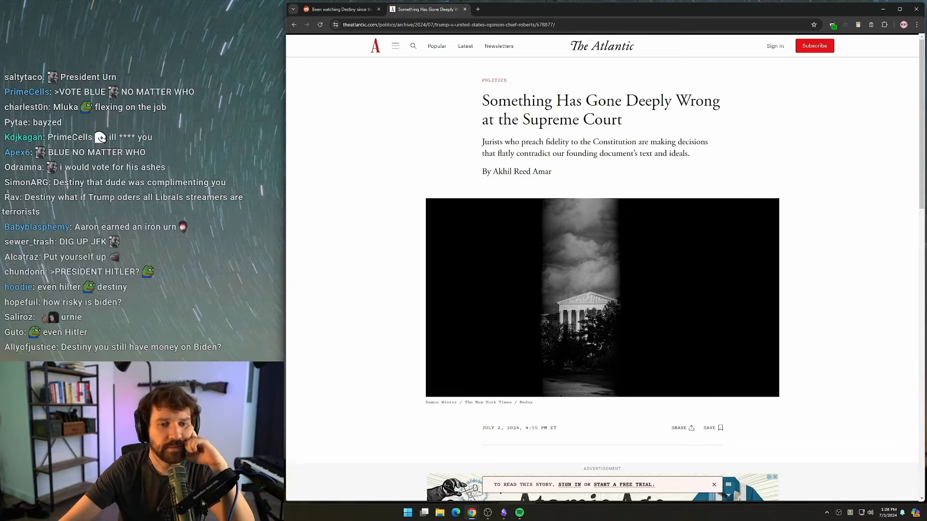
pyautogui.scroll(-3)
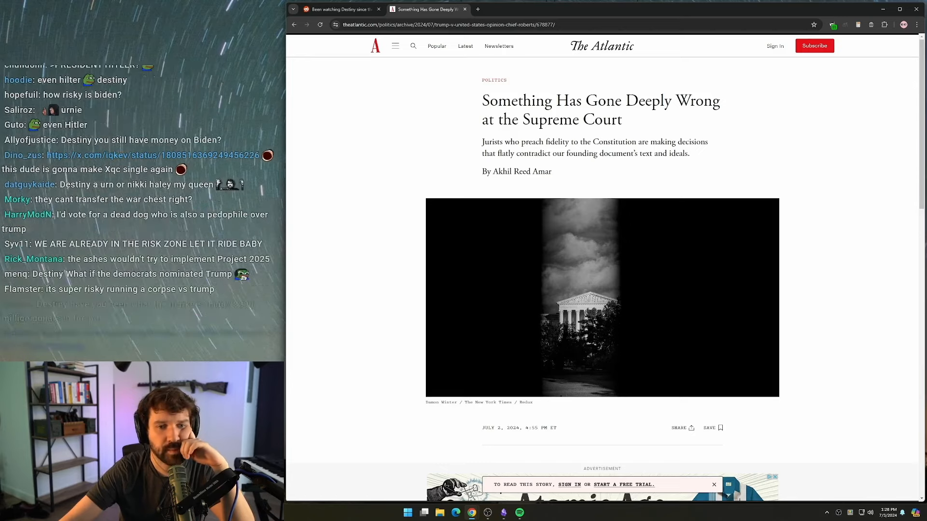
pyautogui.scroll(-3)
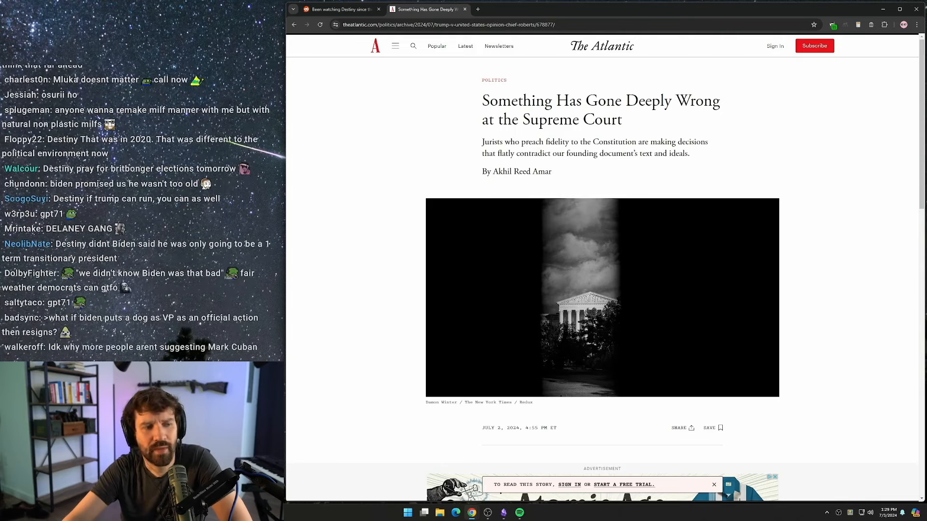
pyautogui.scroll(-3)
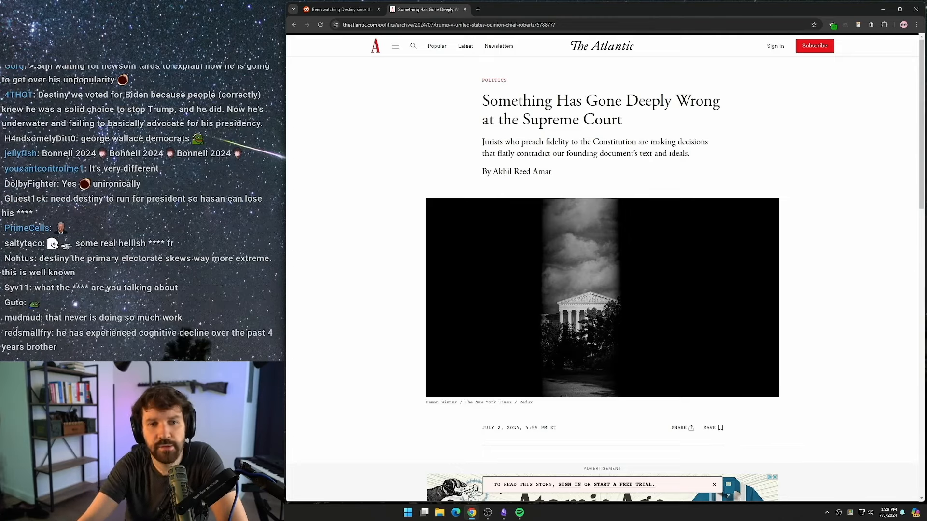
pyautogui.scroll(-3)
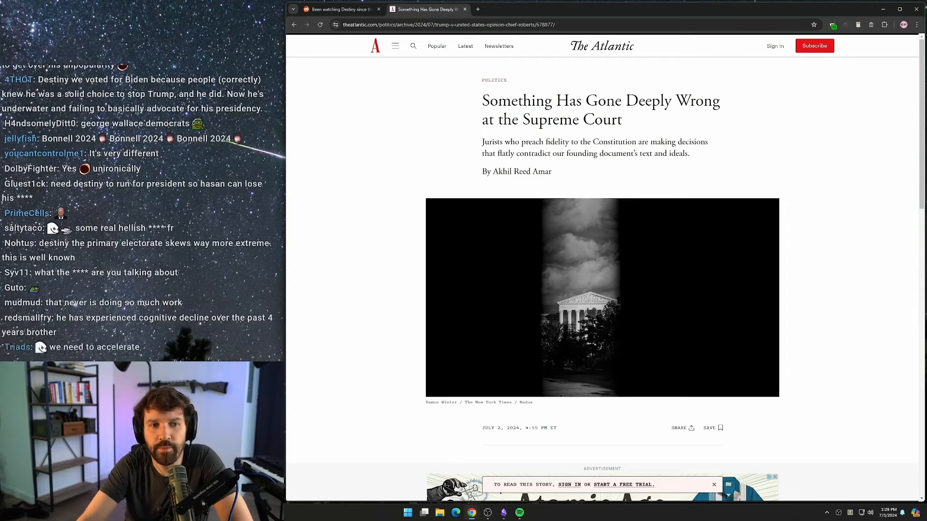
pyautogui.scroll(-3)
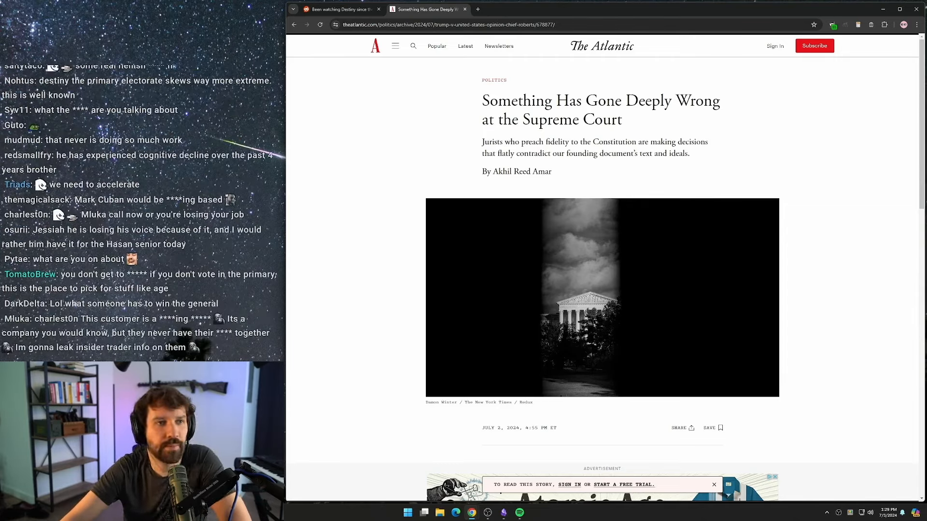
pyautogui.scroll(-3)
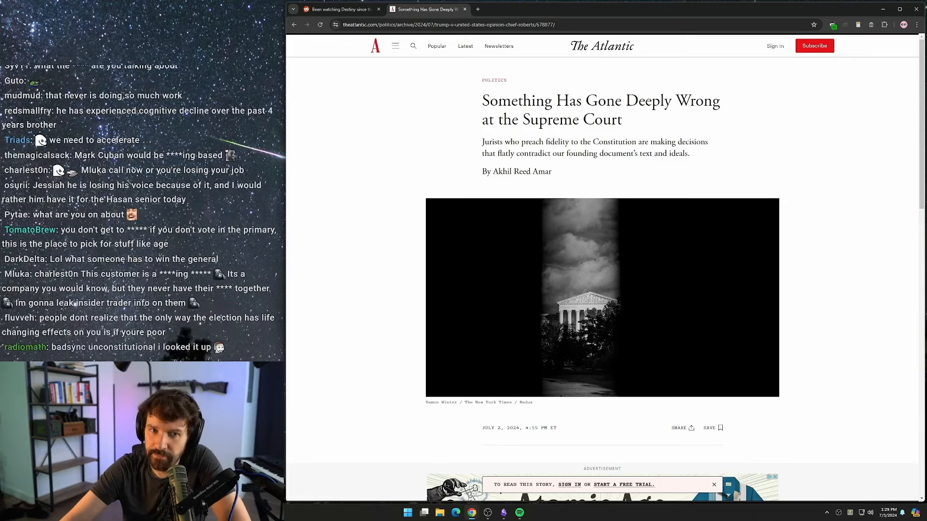
pyautogui.scroll(-3)
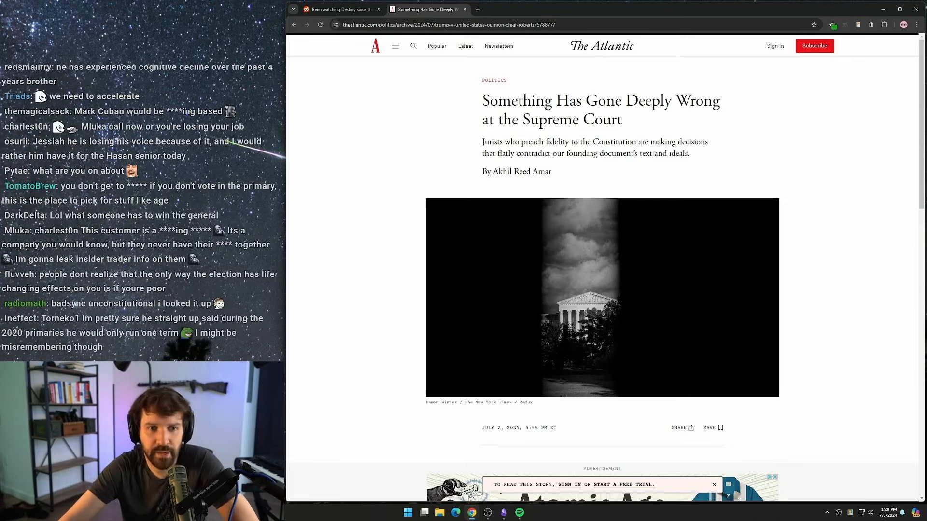
pyautogui.scroll(-3)
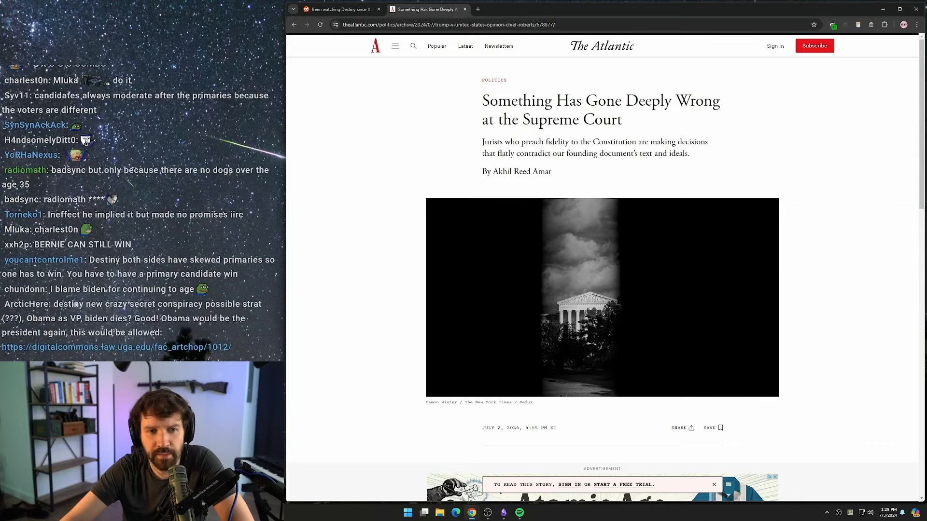
pyautogui.scroll(-3)
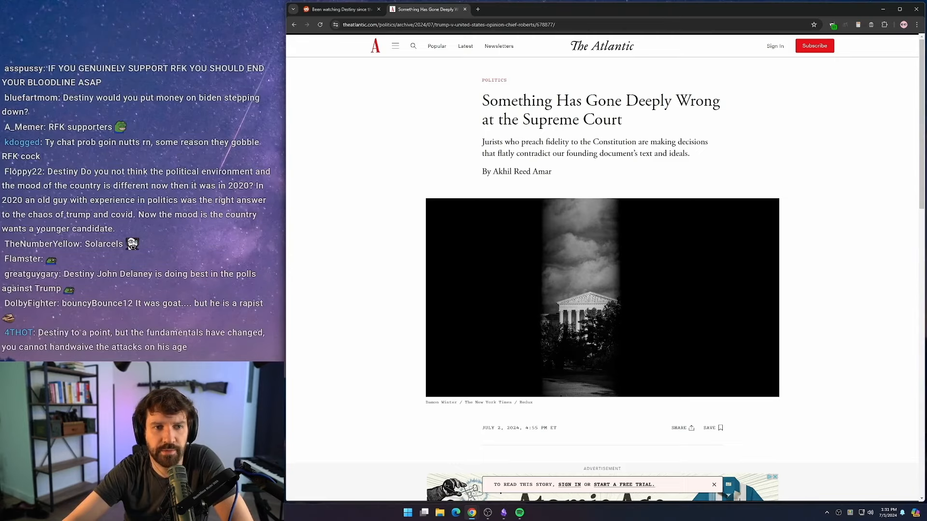
pyautogui.scroll(-3)
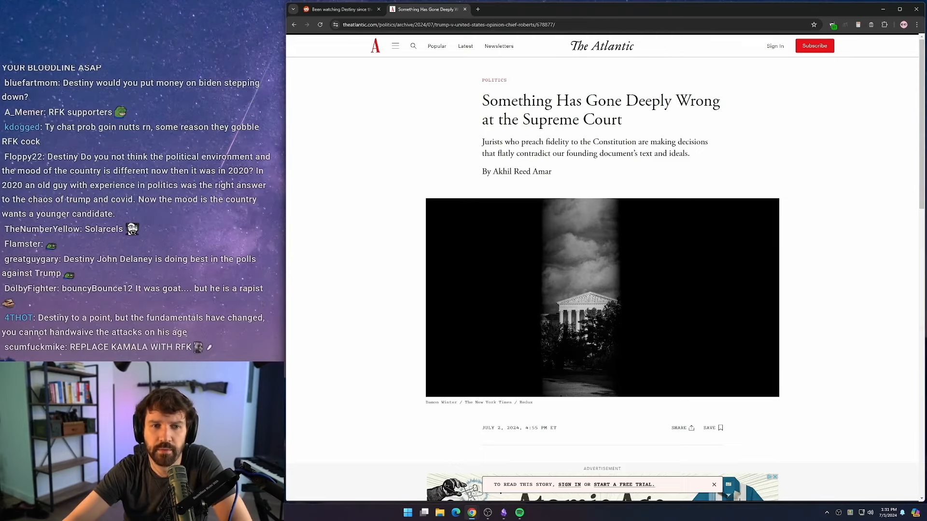